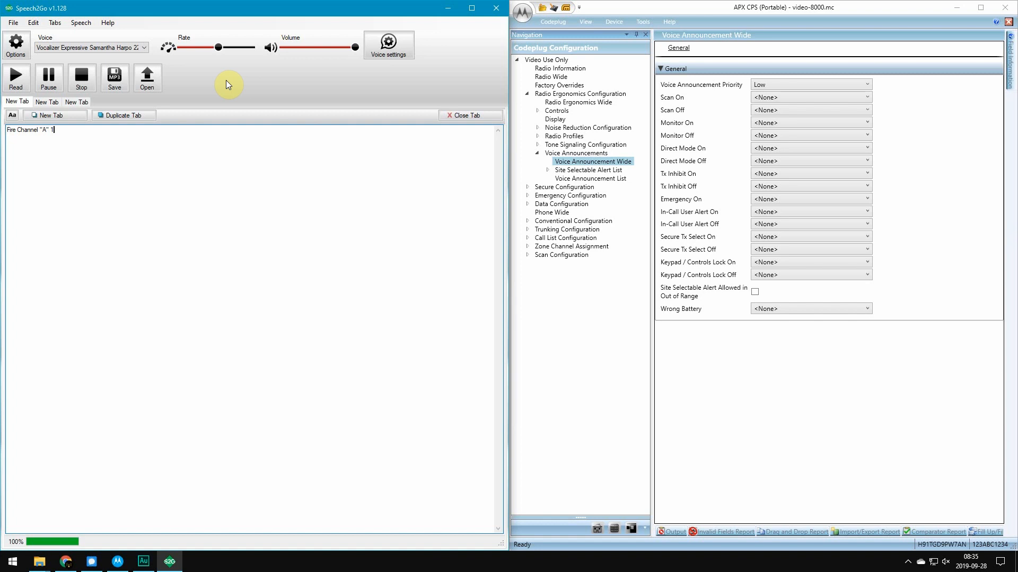
mouse_move(196, 108)
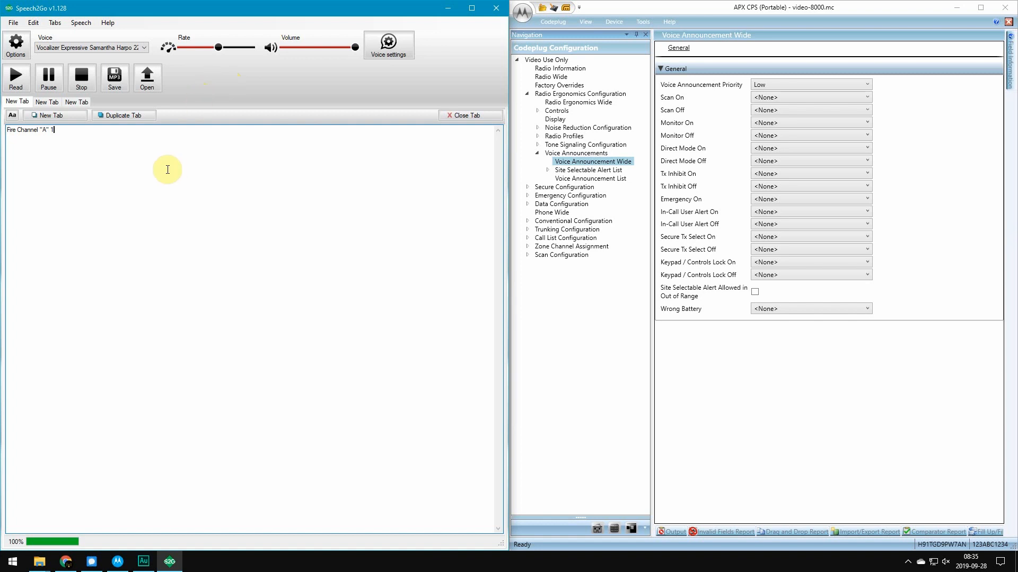
mouse_move(128, 172)
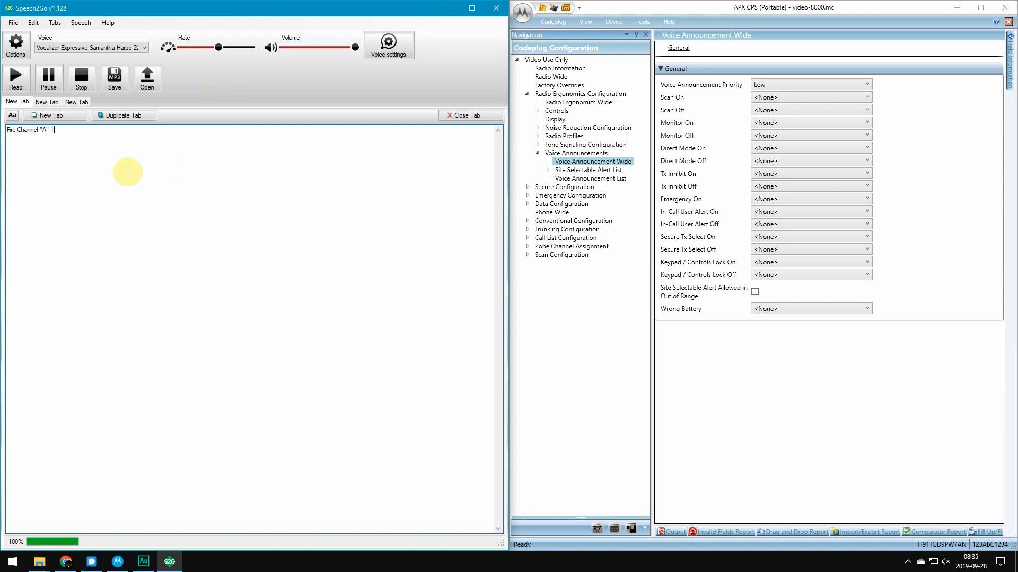
mouse_move(262, 167)
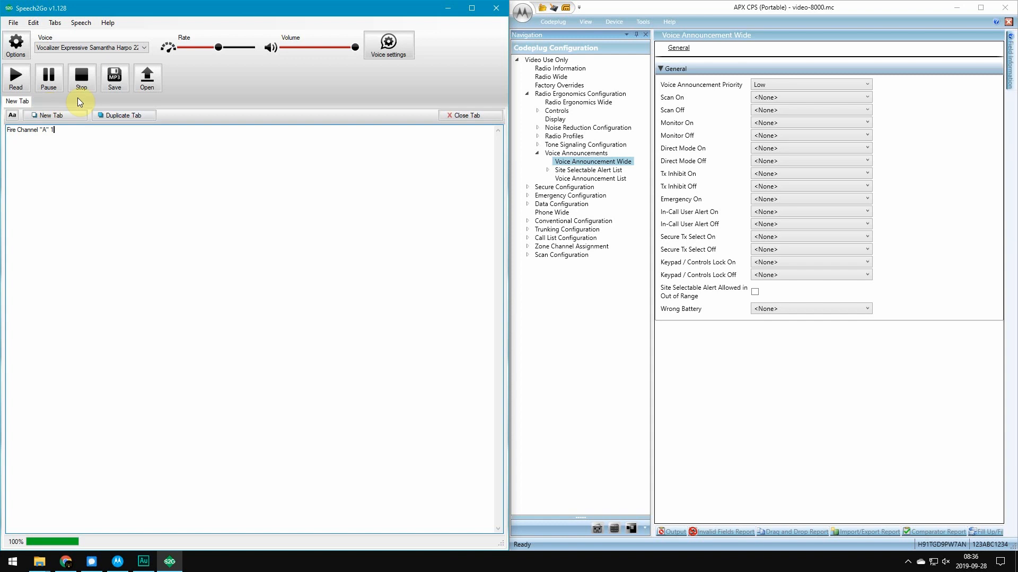
Retype the trailing 1 in Fire Channel "A" 1 and play the phrase aloud with Read.
click(54, 115)
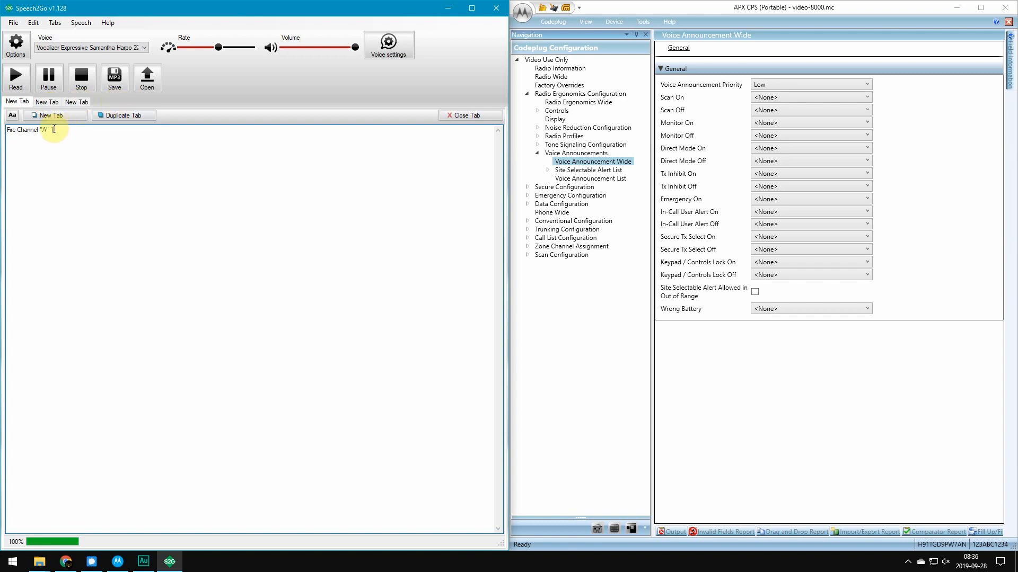
text(1)
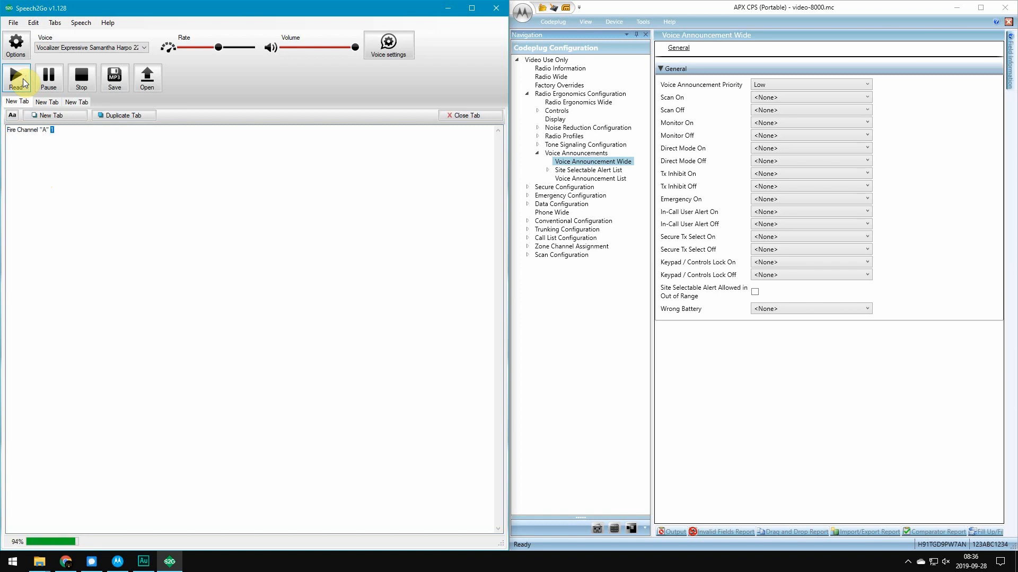
click(16, 78)
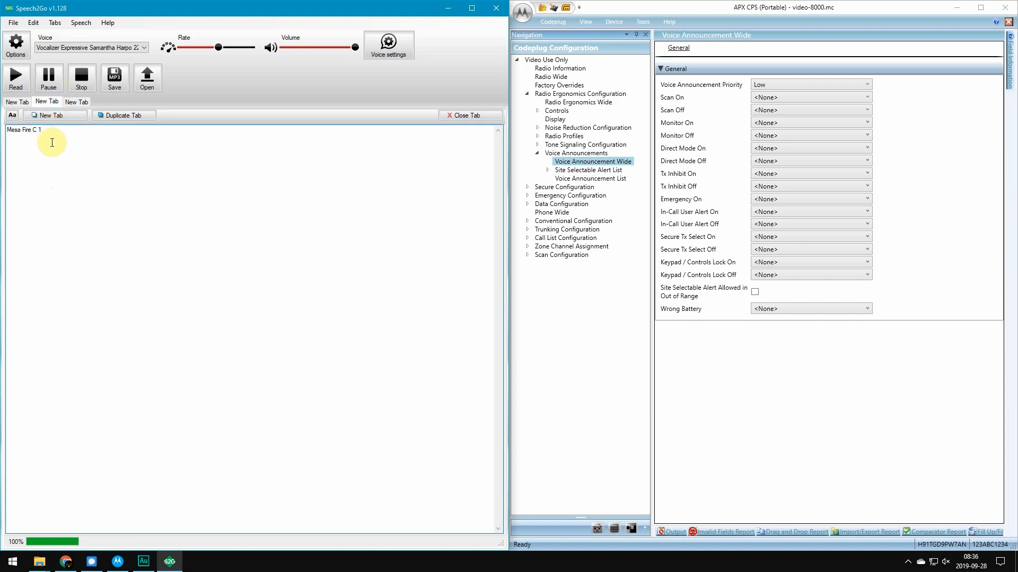
Play the Maysah Fire C 1 phrase aloud from the third tab, then head into the Edit menu.
click(36, 129)
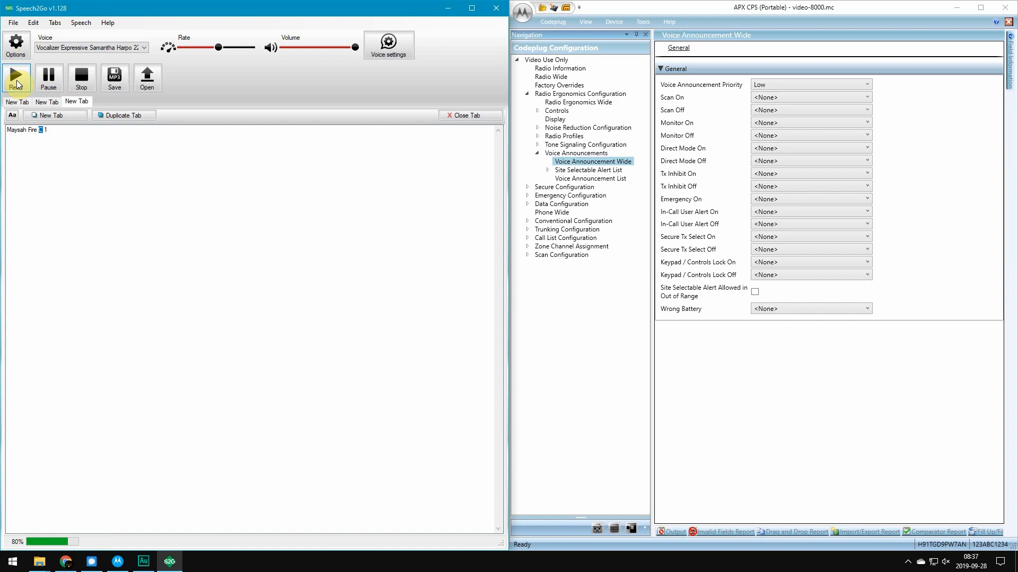
click(16, 78)
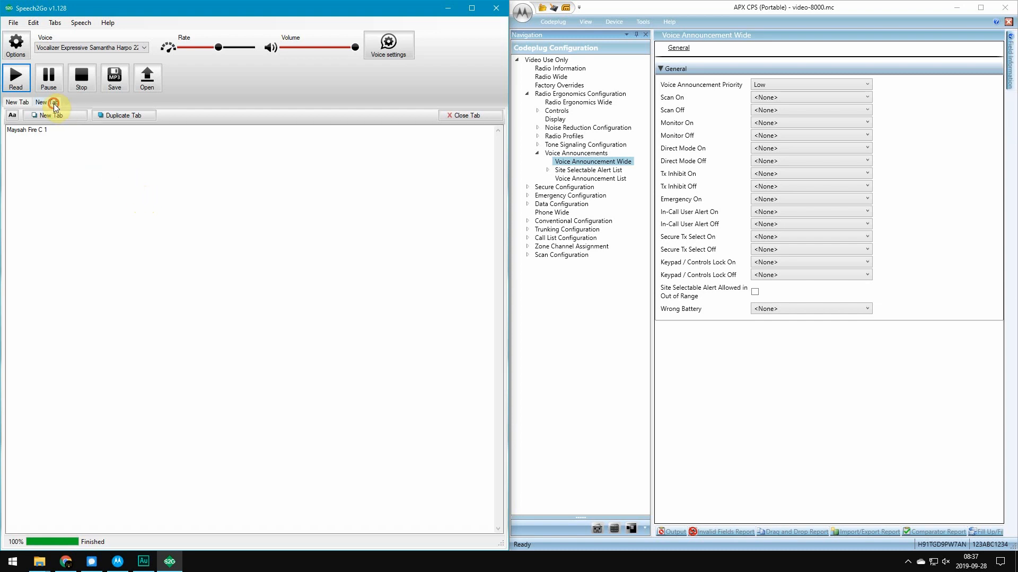
click(45, 101)
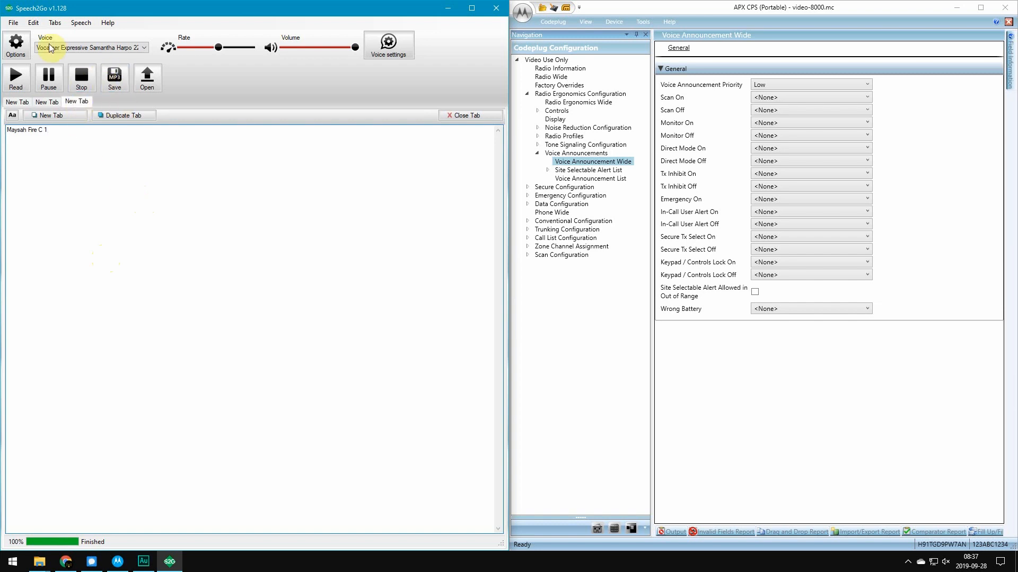
click(33, 22)
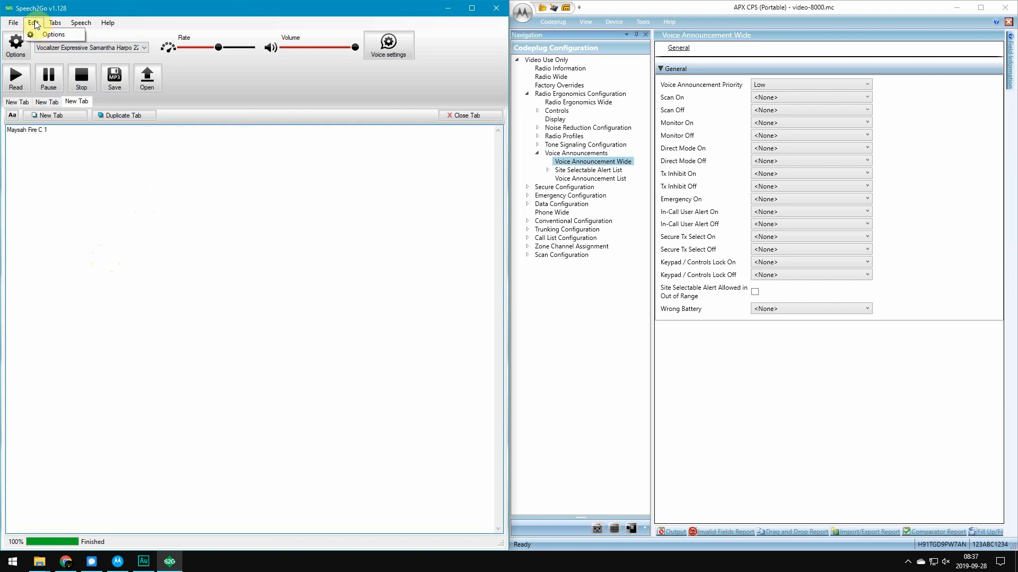
Reach the recording voice settings and reveal the detailed audio format choices.
click(54, 34)
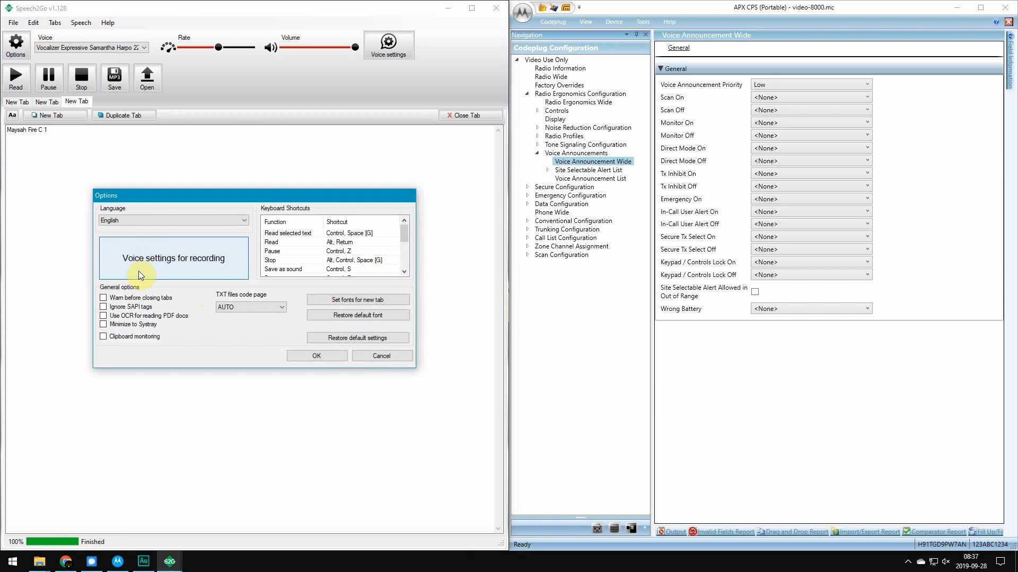
mouse_move(198, 272)
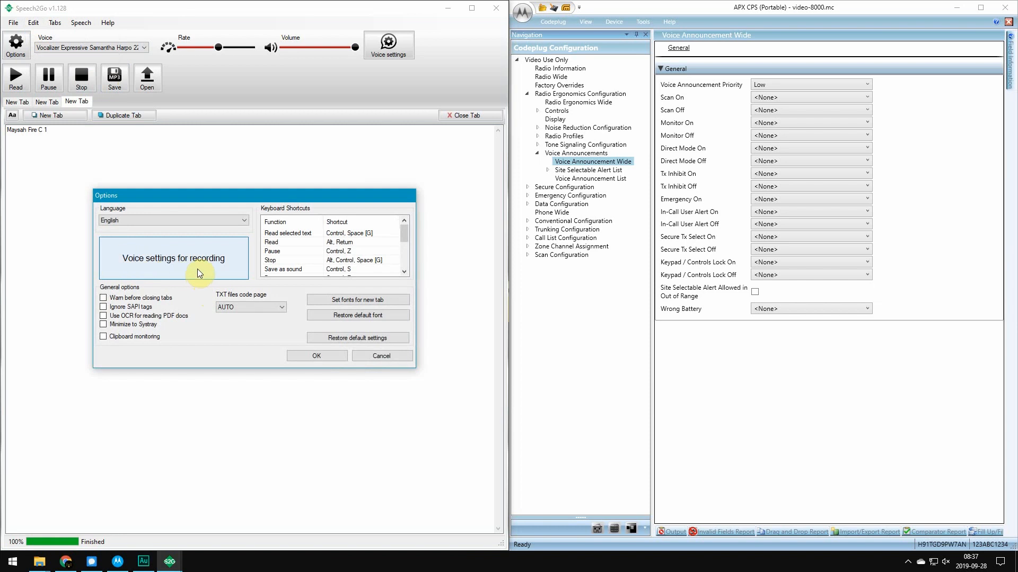
click(173, 258)
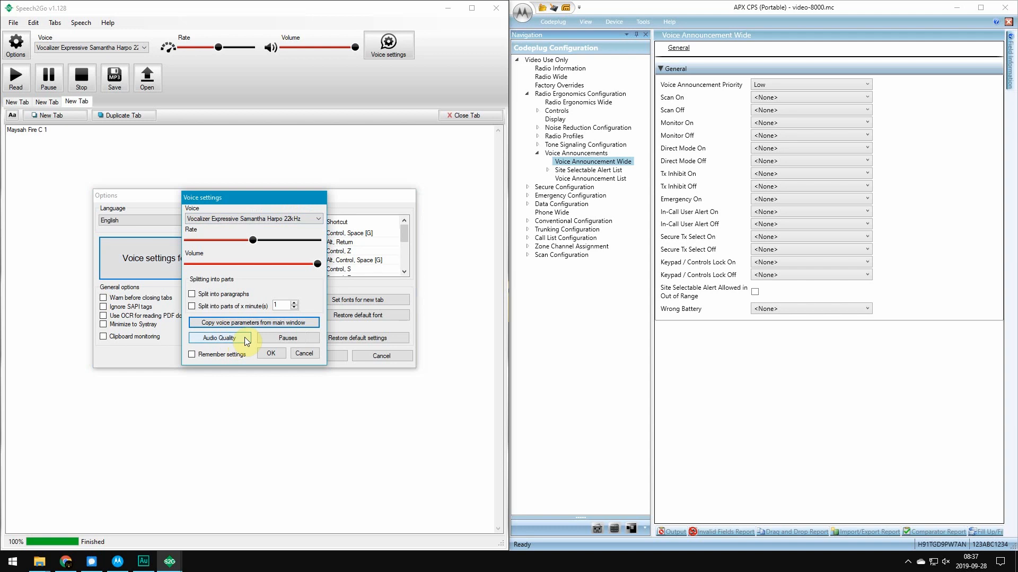
click(218, 337)
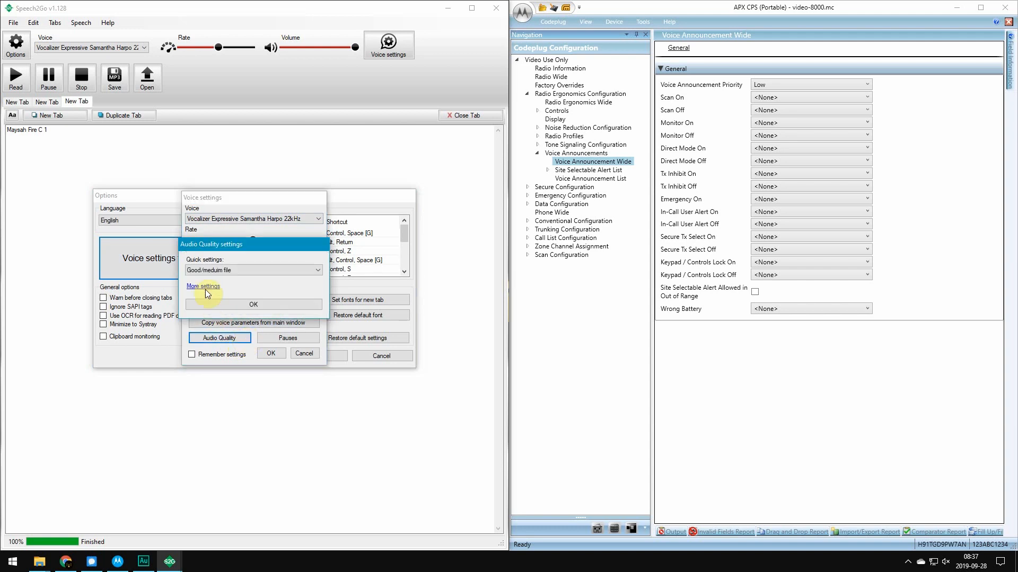
click(202, 285)
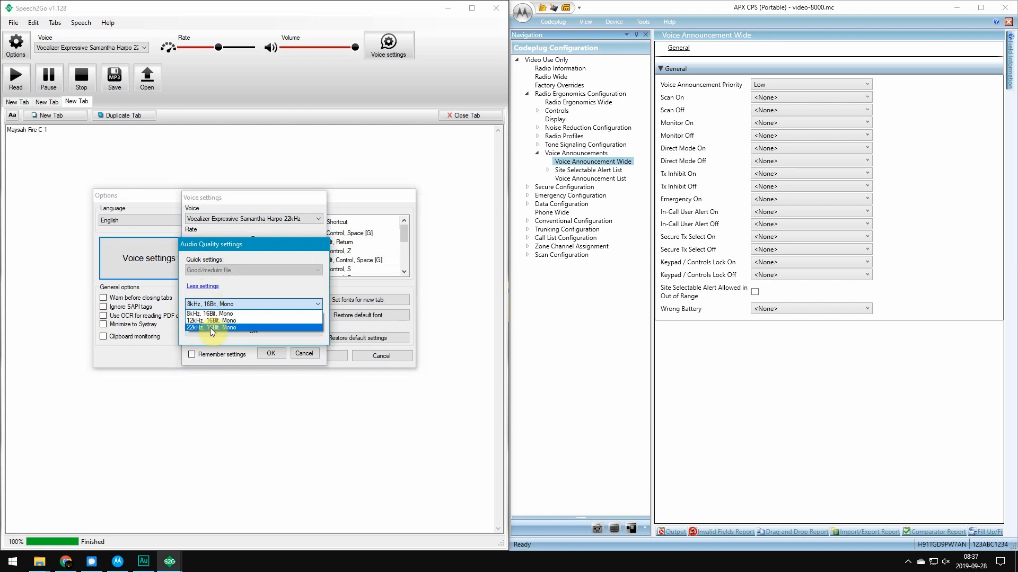
mouse_move(224, 314)
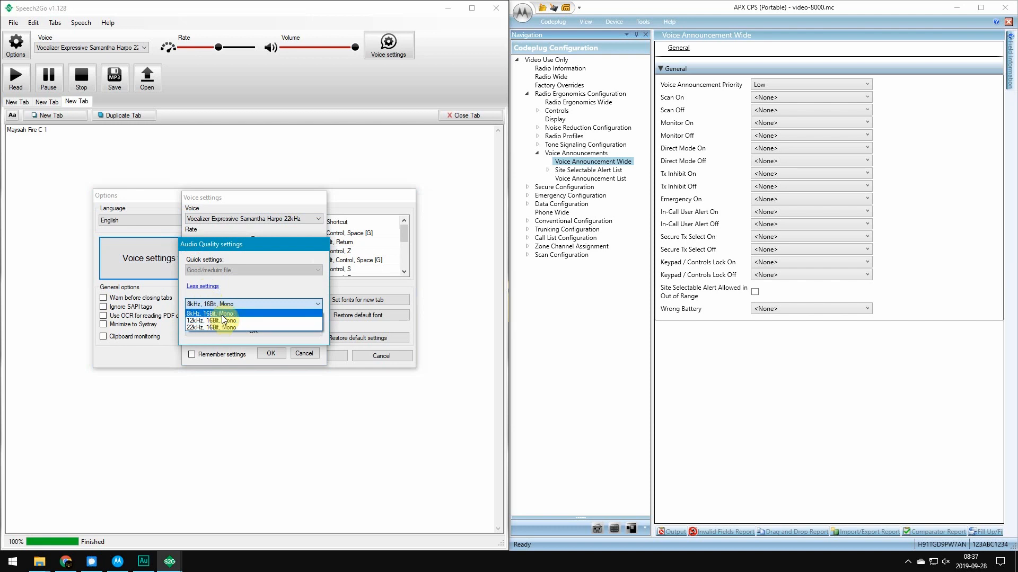
Set the recording format to 8 kHz, 16-bit, Mono, make it persist and confirm.
click(224, 304)
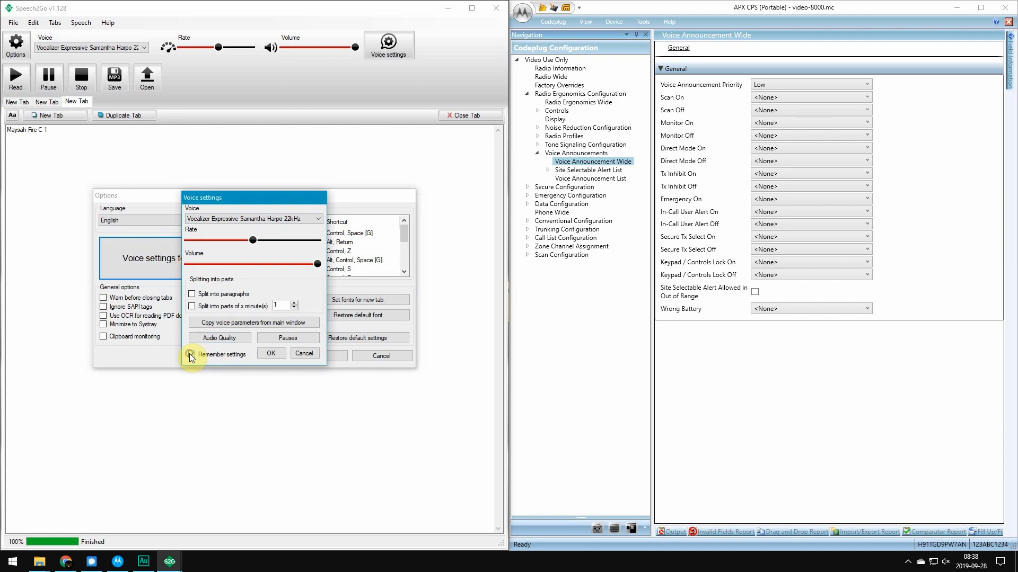
click(192, 354)
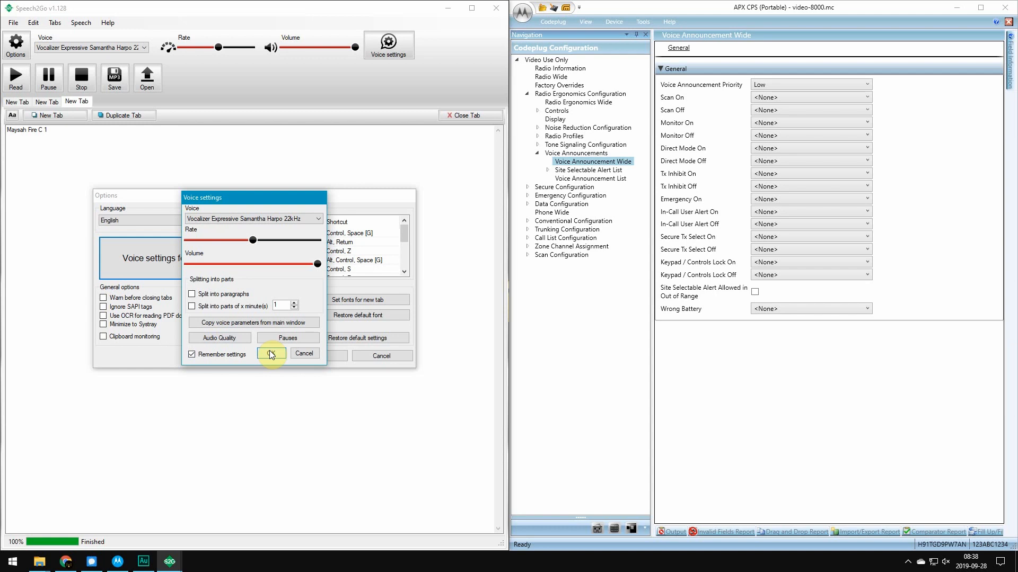
click(270, 354)
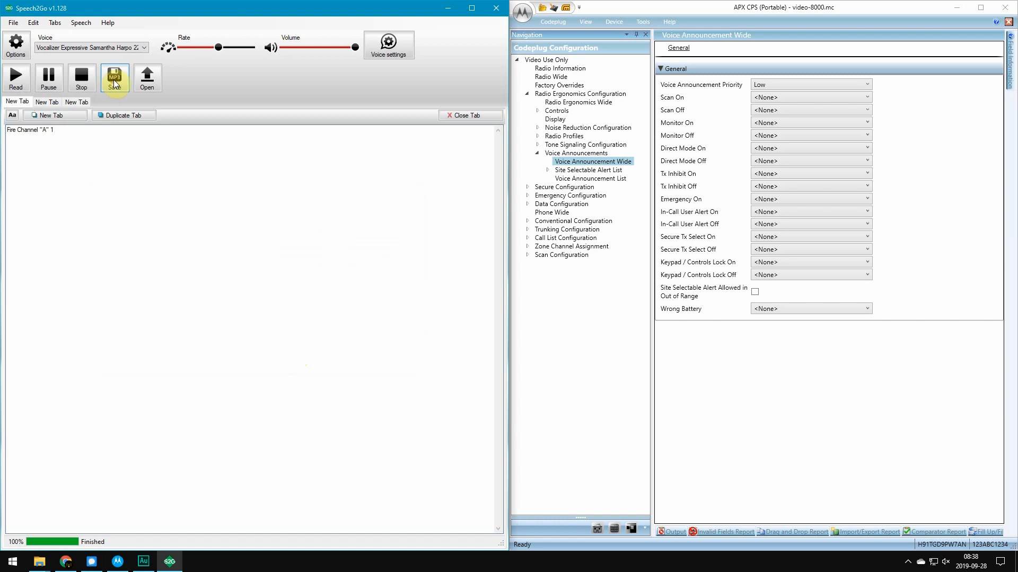
Save the Fire Channel "A" 1 phrase to the Desktop as WAV file fa1.
click(114, 77)
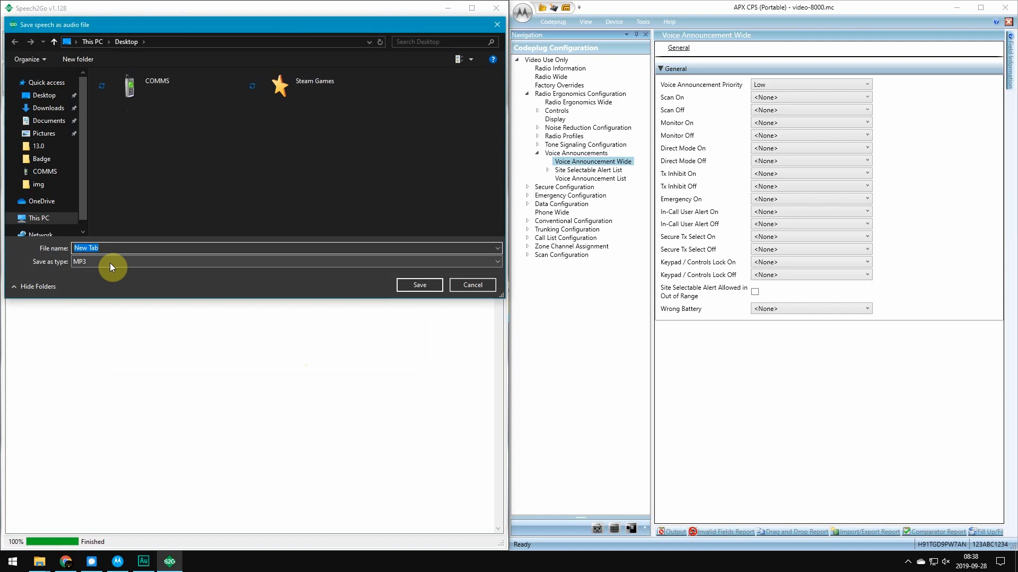
text(fa1)
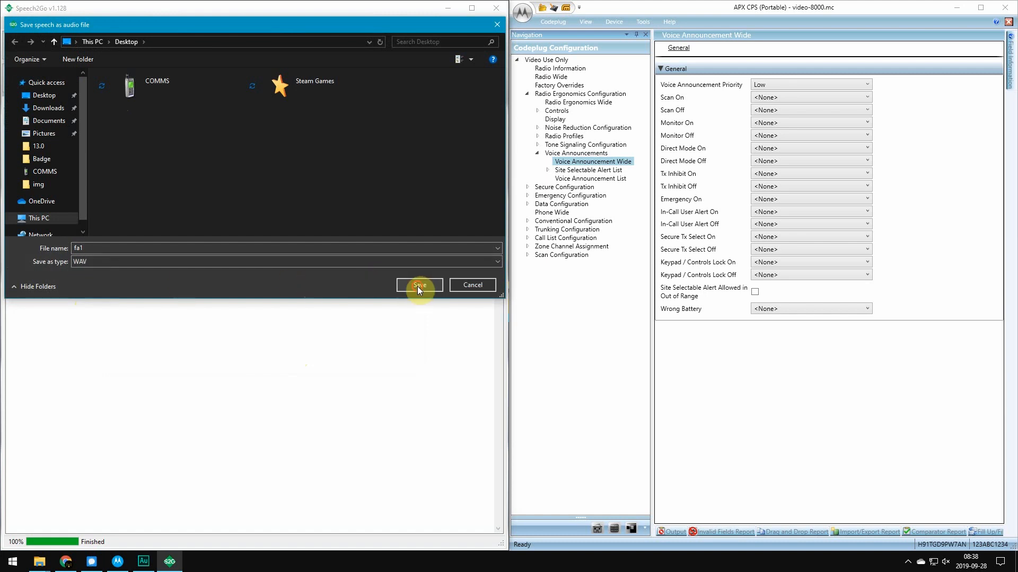
click(418, 286)
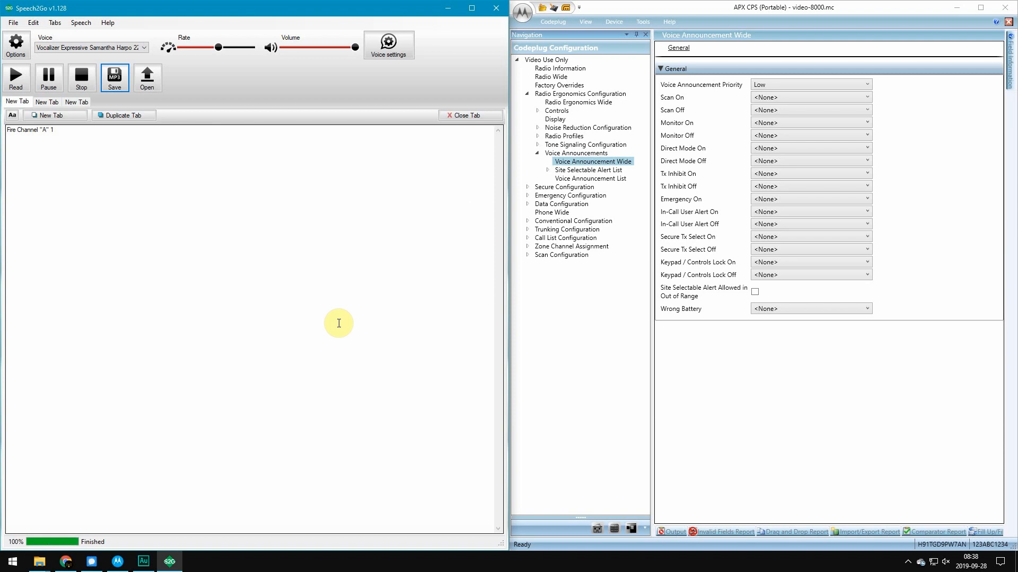
mouse_move(52, 115)
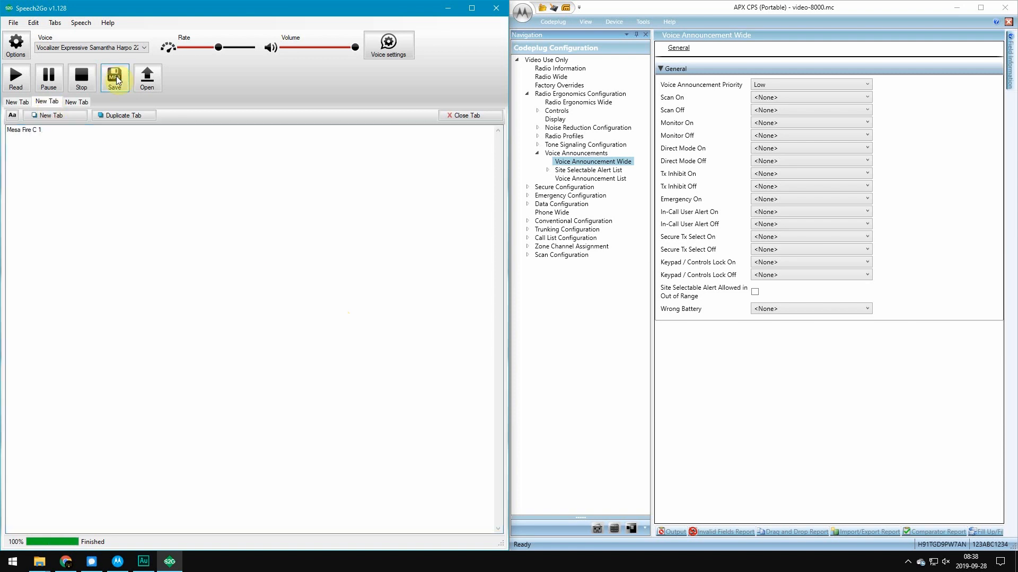
Save the Mesa Fire C 1 phrase as WAV file w-mc1.
click(114, 76)
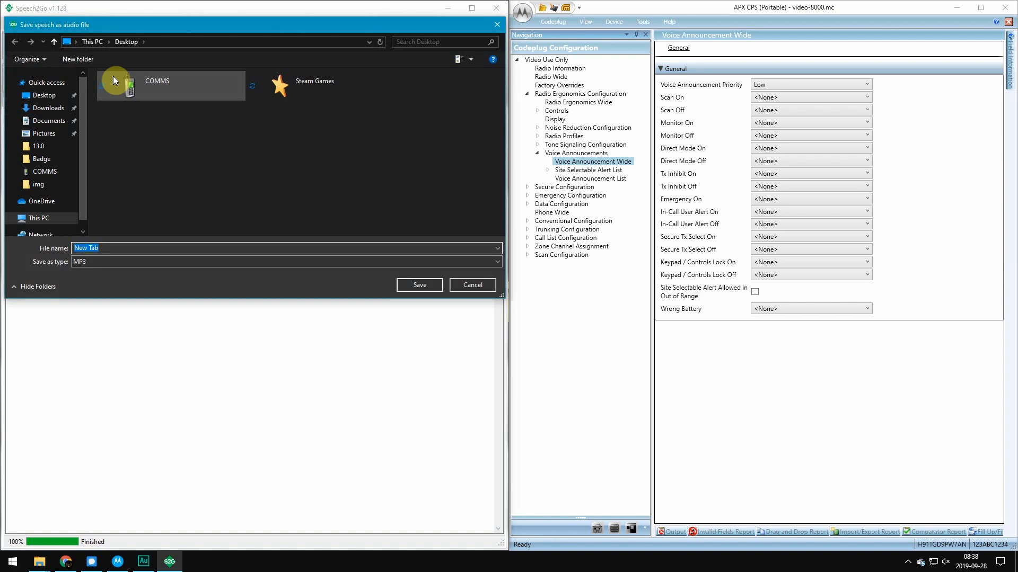
text(W)
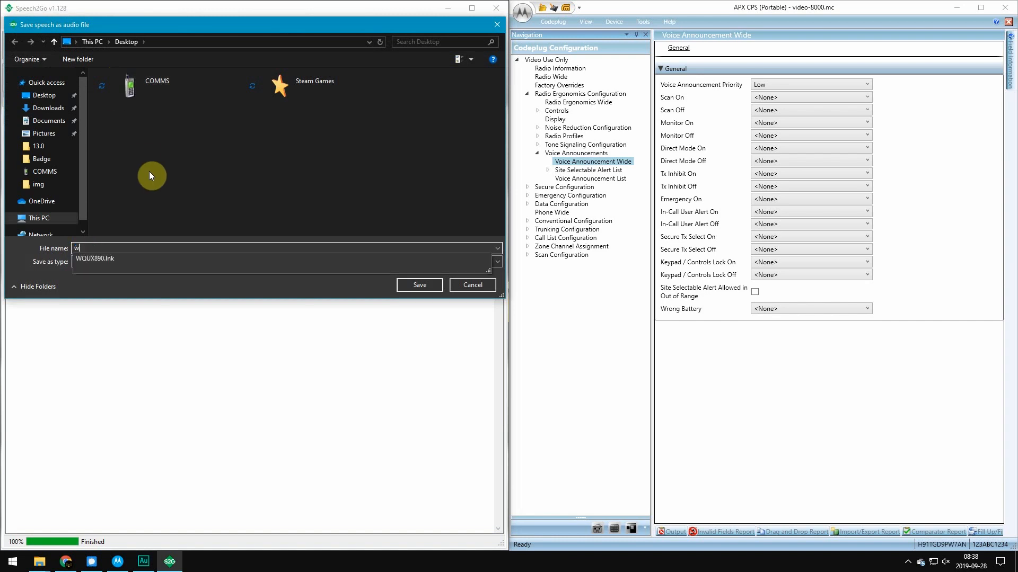
text(-mc)
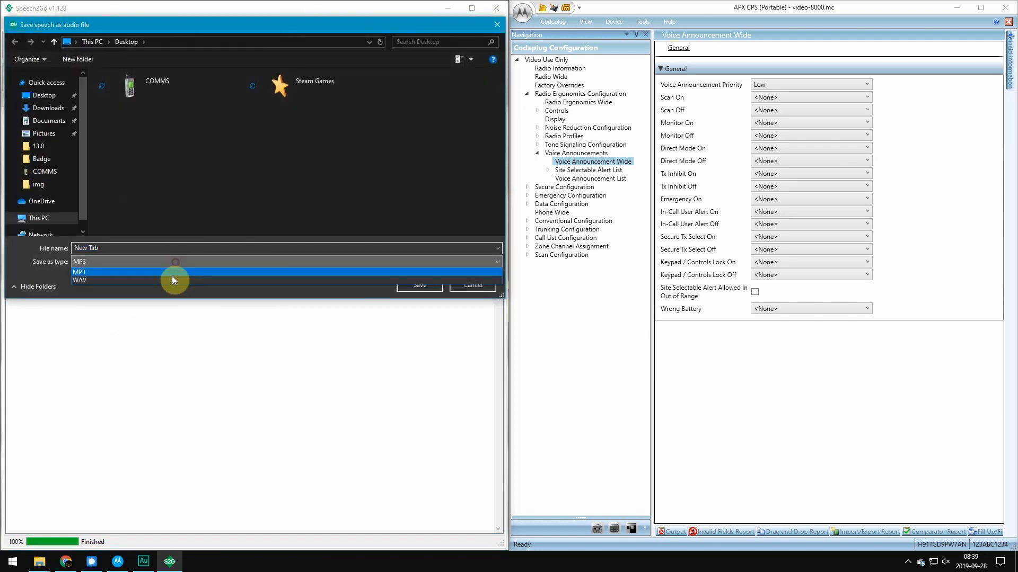
Save the Maysah Fire C 1 phrase as WAV file mc1.
click(80, 280)
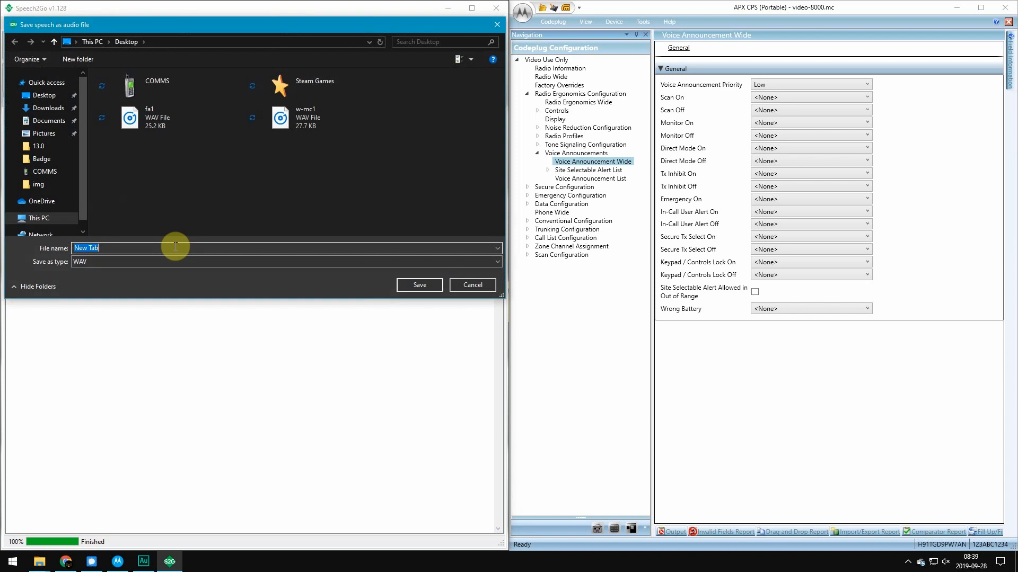
text(mc1)
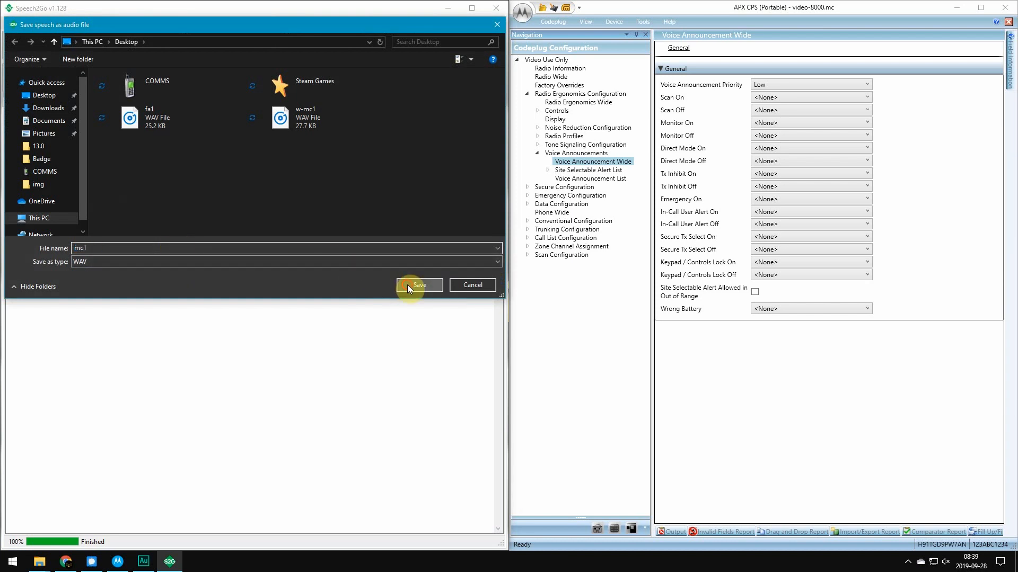
click(418, 285)
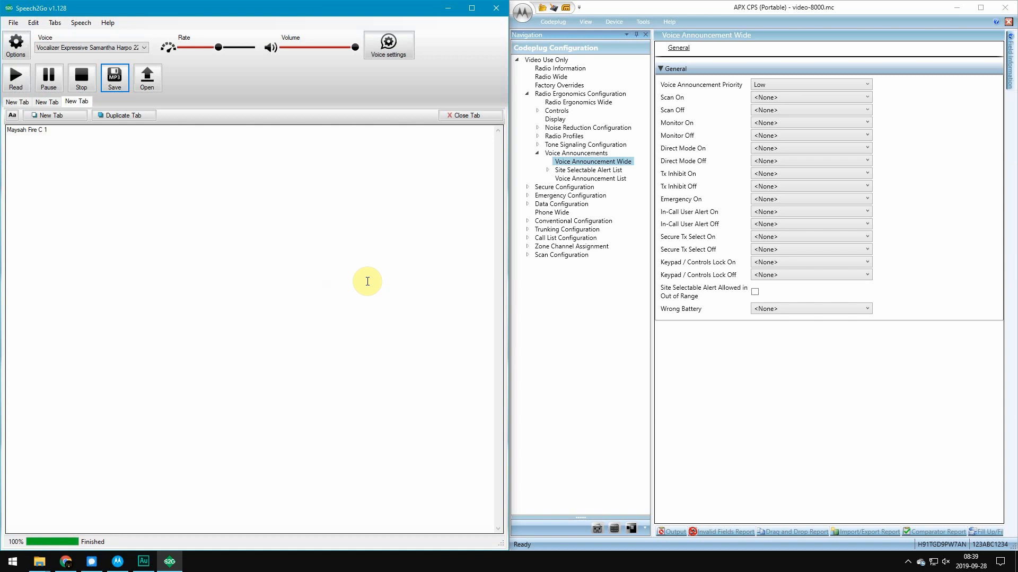
mouse_move(85, 106)
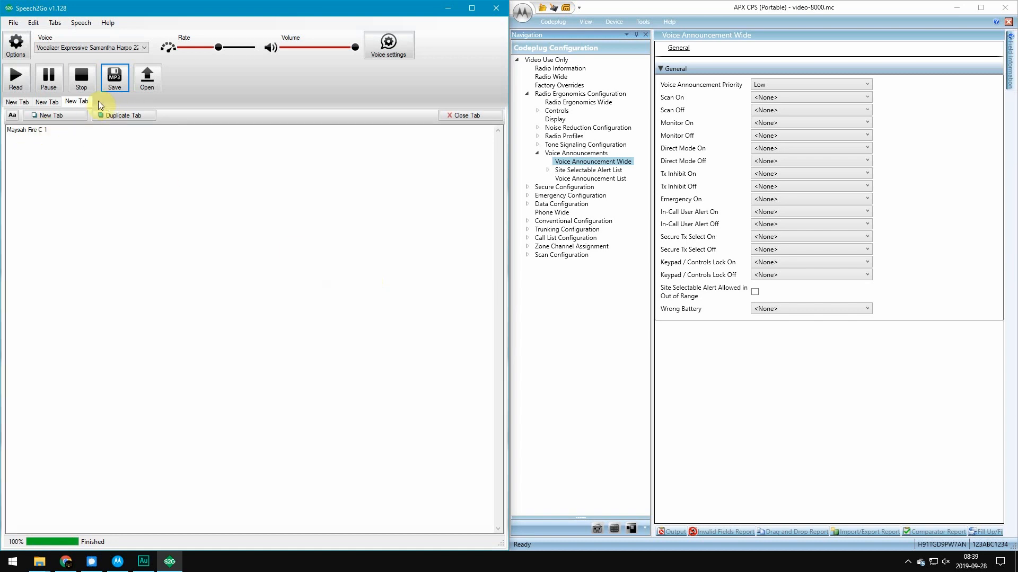
Replace the trailing 1 so the third tab's phrase reads Maysah Fire C 3.
right_click(76, 102)
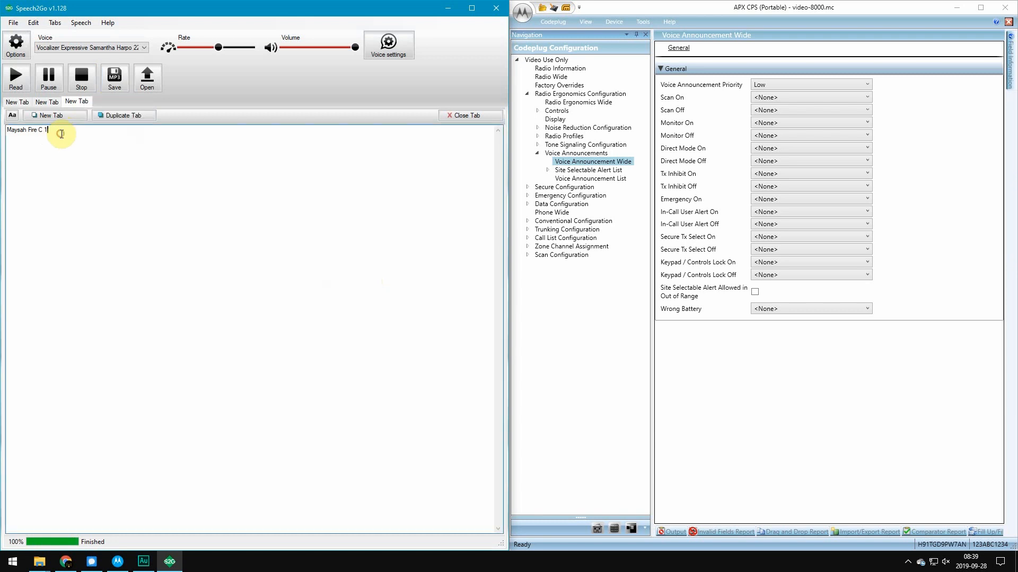
key(Backspace)
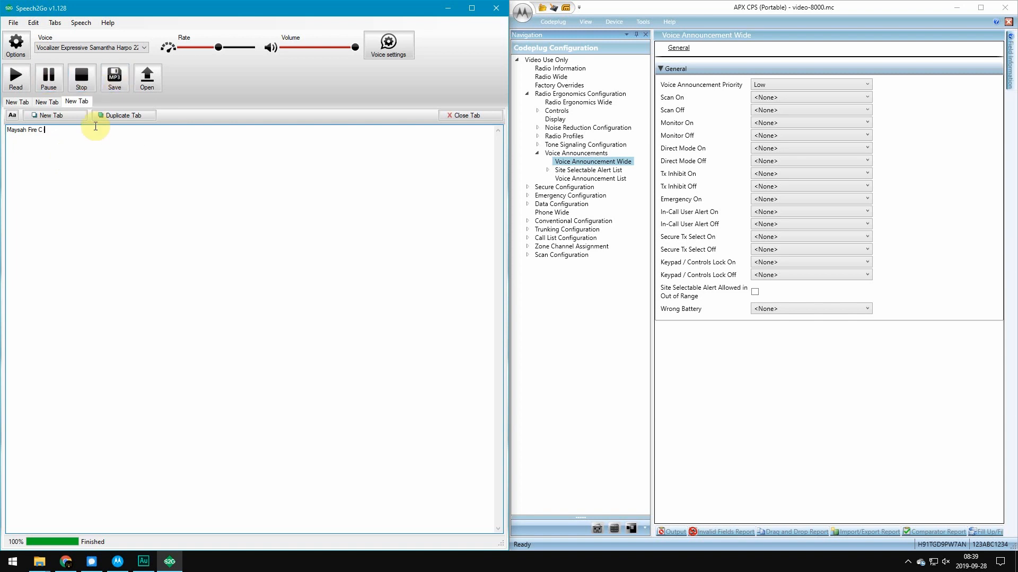
text(3)
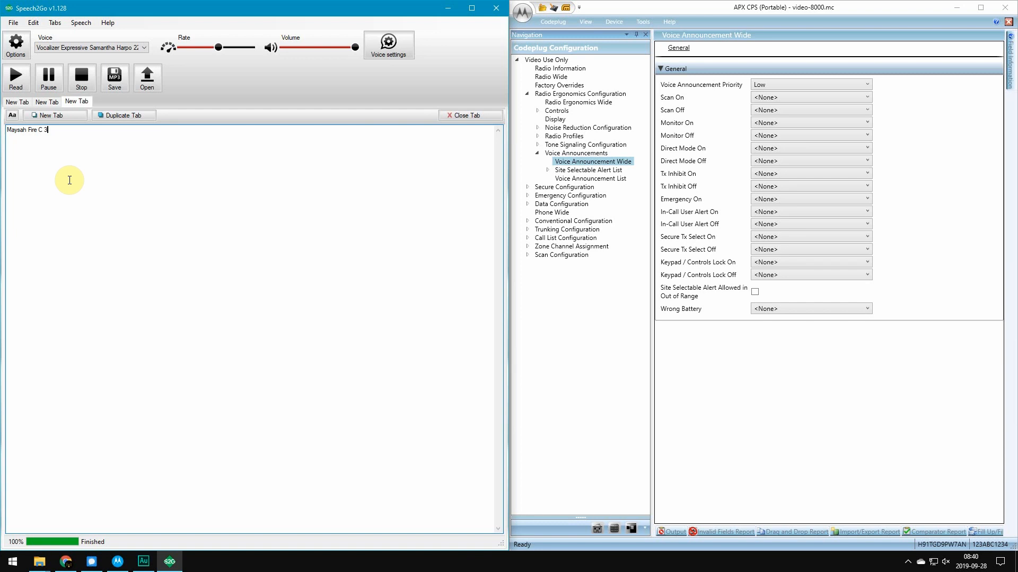
mouse_move(236, 233)
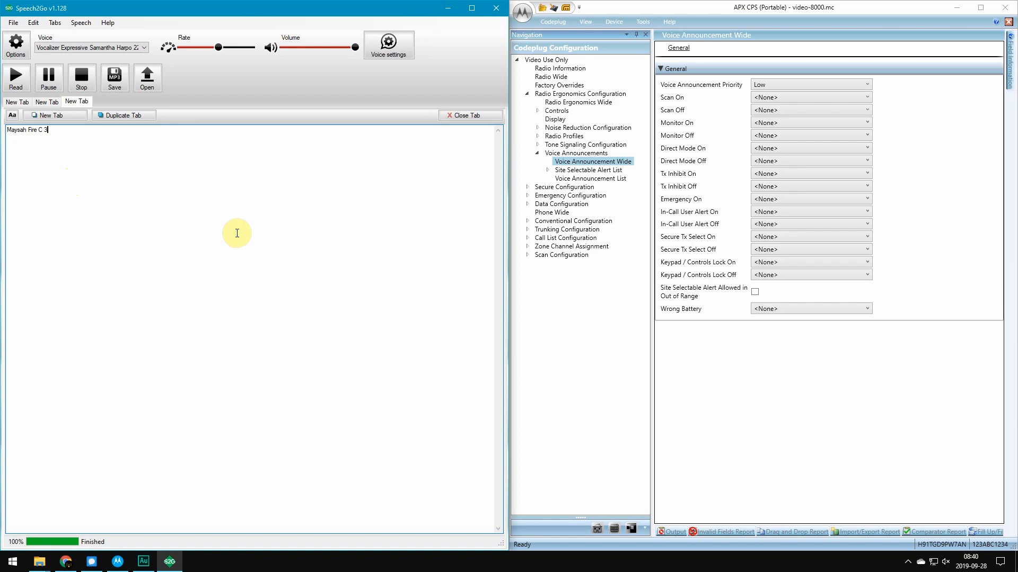
mouse_move(879, 396)
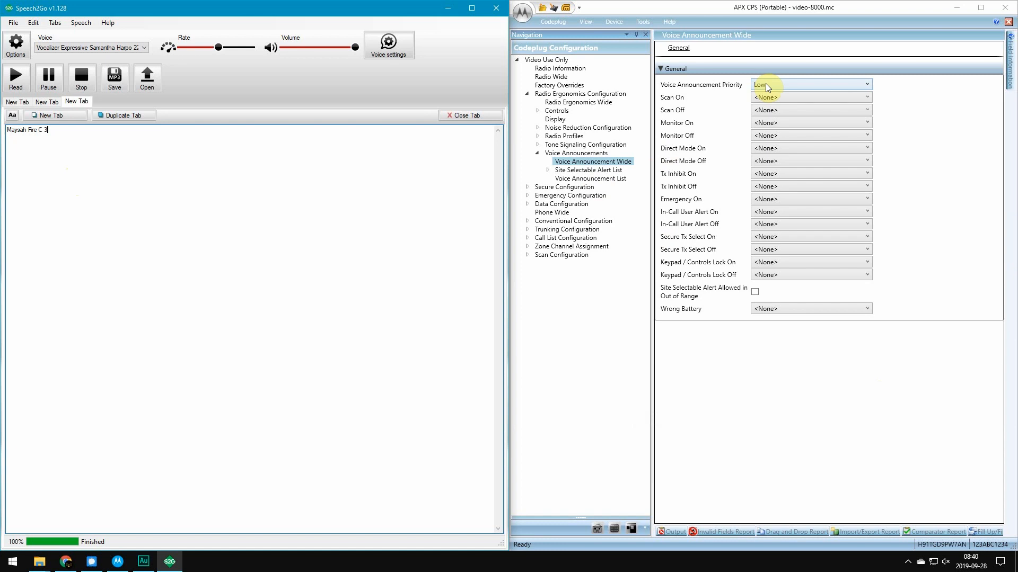
click(866, 96)
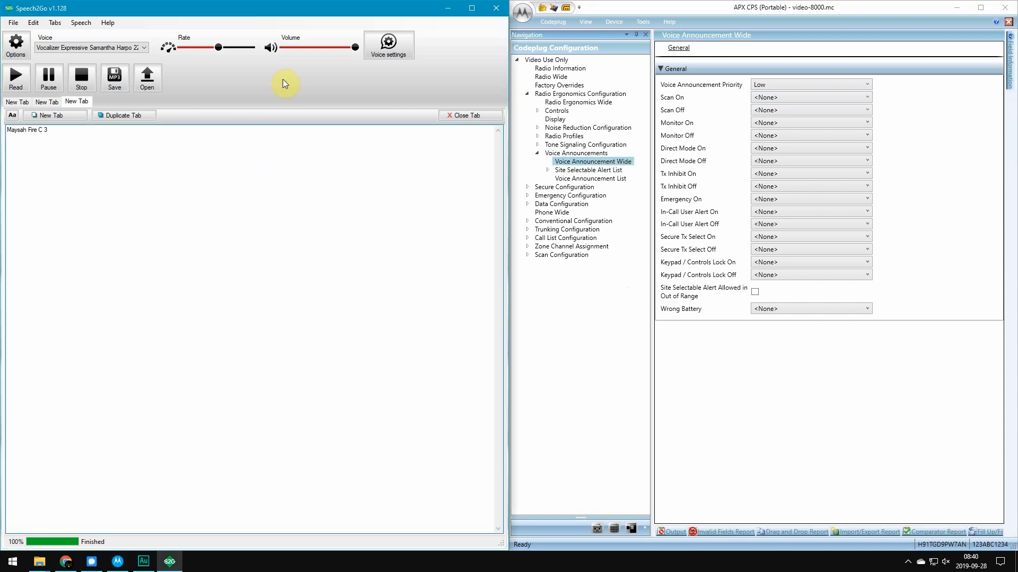
click(47, 129)
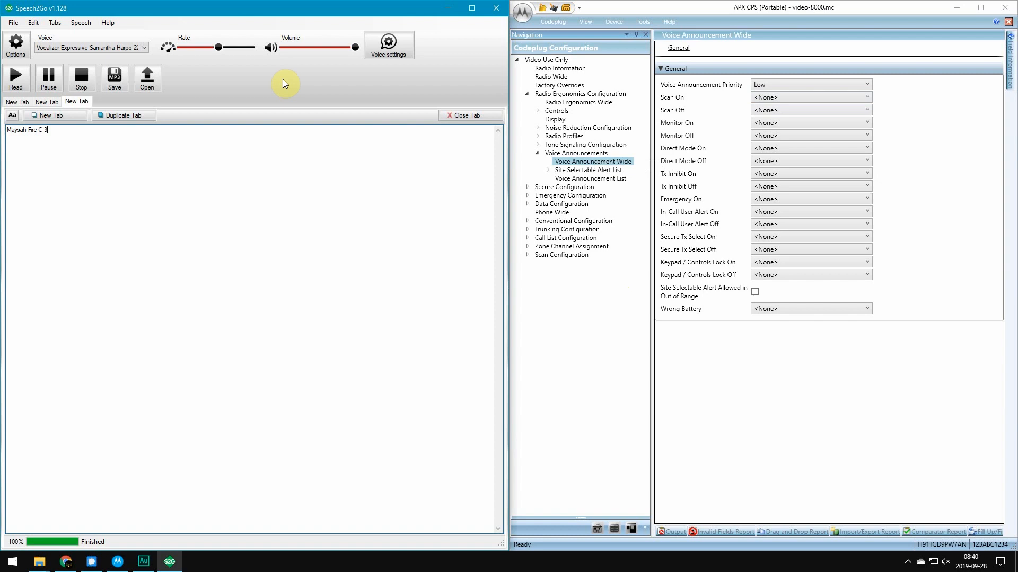